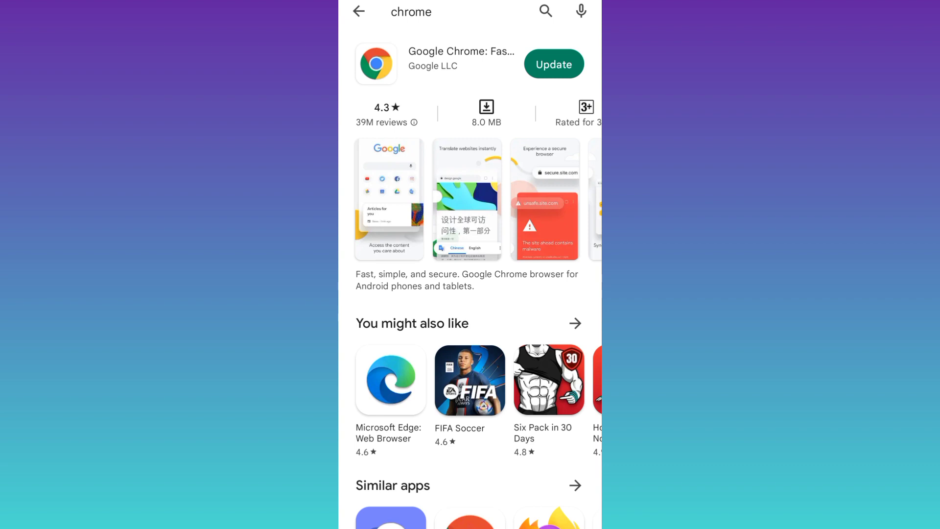
- Leave the Play Store's Chrome page and return to the phone's home screen
{"action": "left_click", "coordinate": [552, 65]}
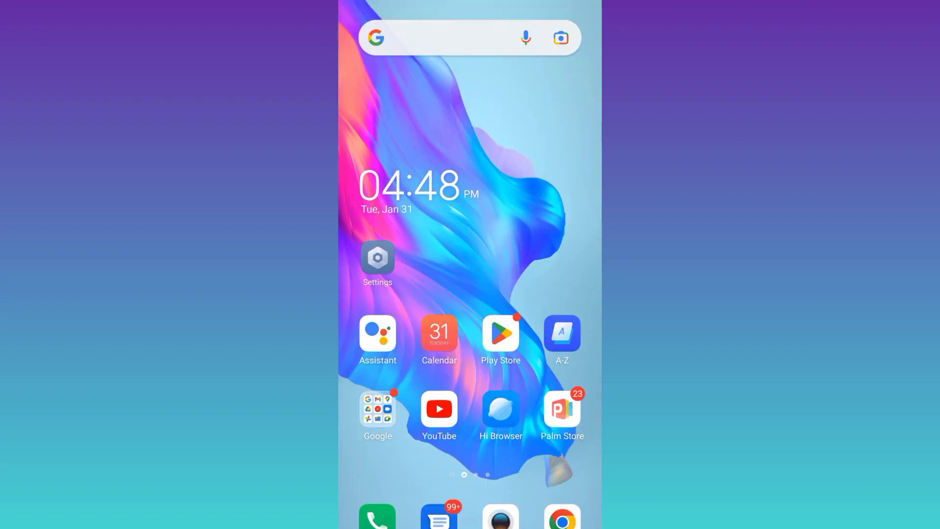
- Navigate Settings → App management → App list and open Chrome's app info page
{"action": "left_click", "coordinate": [378, 258]}
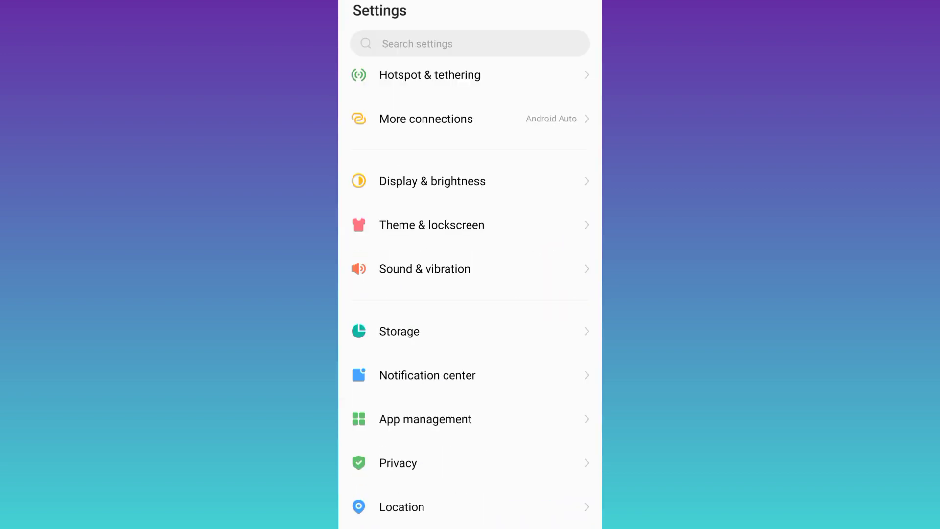
{"action": "left_click", "coordinate": [424, 419]}
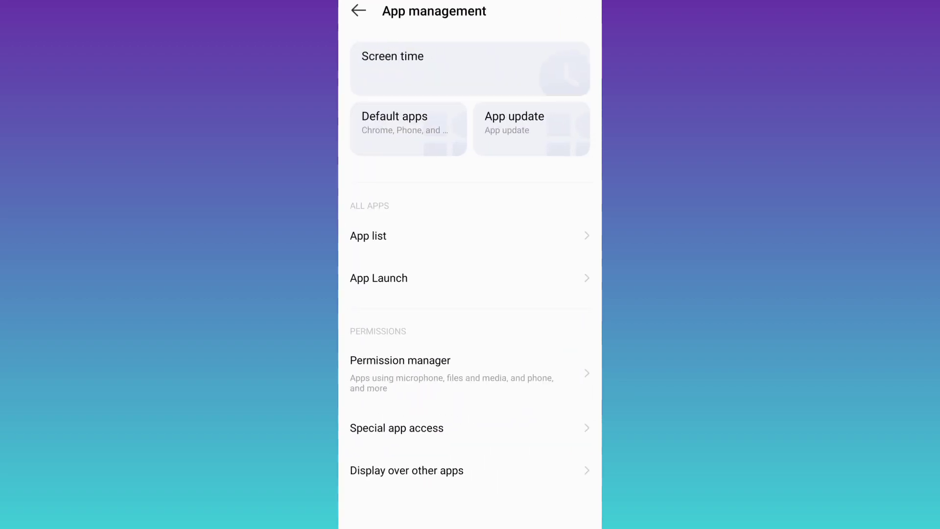
{"action": "left_click", "coordinate": [368, 236]}
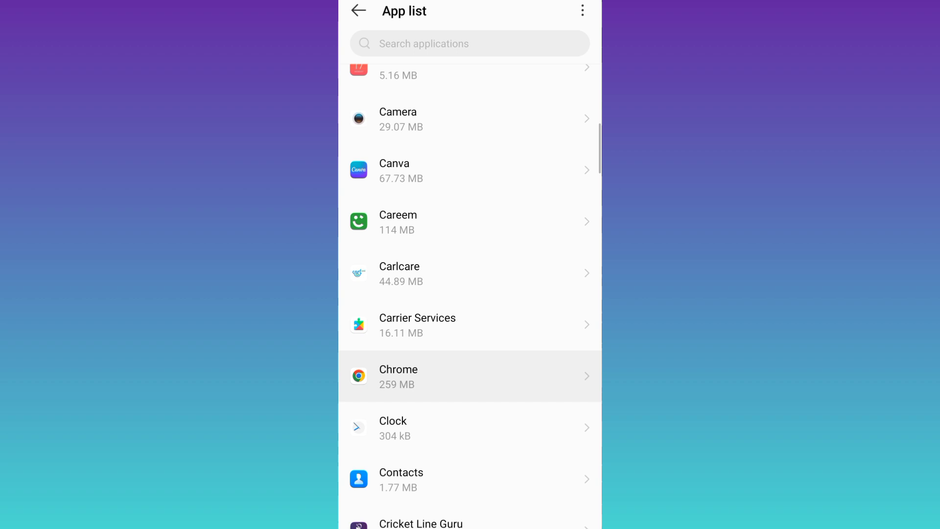
{"action": "left_click", "coordinate": [469, 376]}
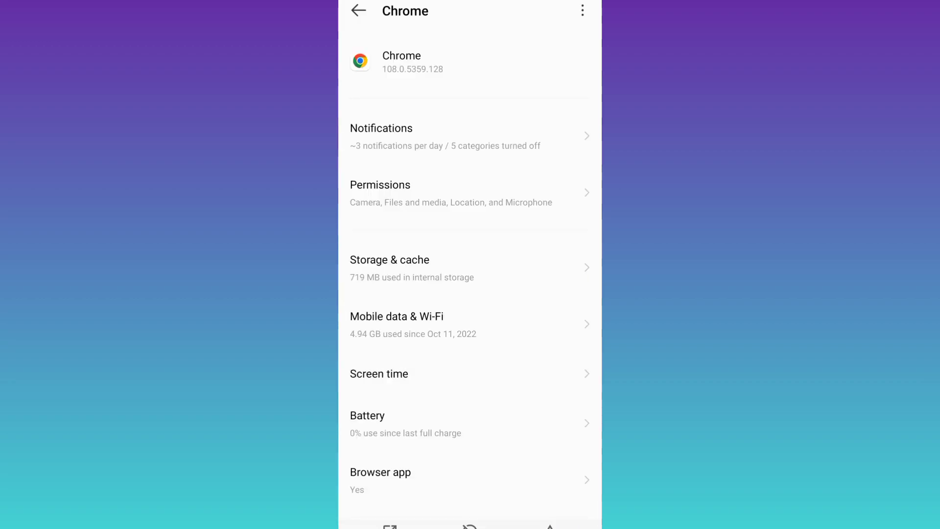
{"action": "scroll", "scroll_direction": "down", "scroll_amount": 3}
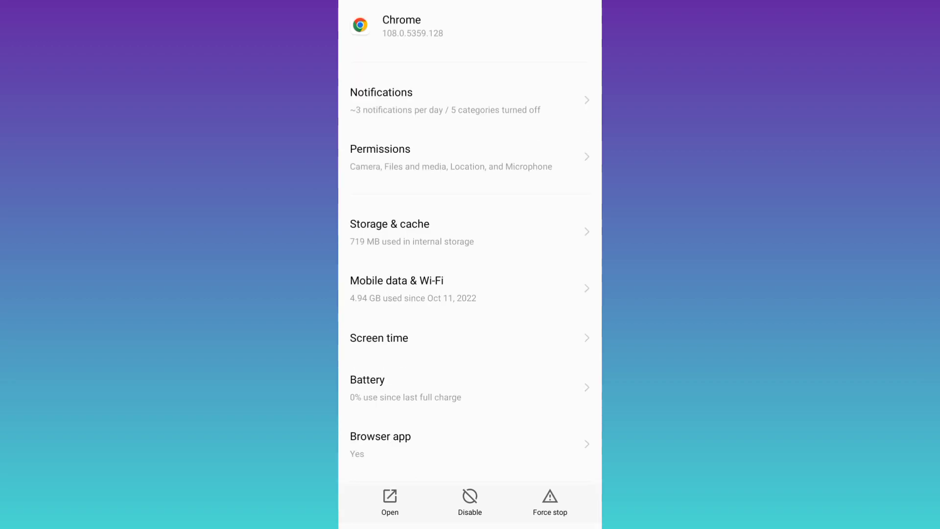
- Open Chrome's Storage & cache page showing the Clear storage and Clear cache buttons
{"action": "left_click", "coordinate": [389, 223]}
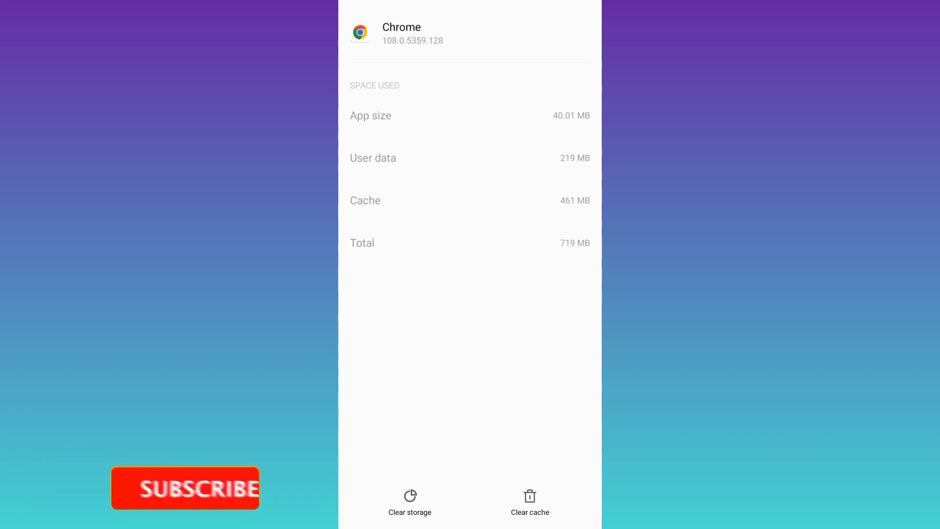